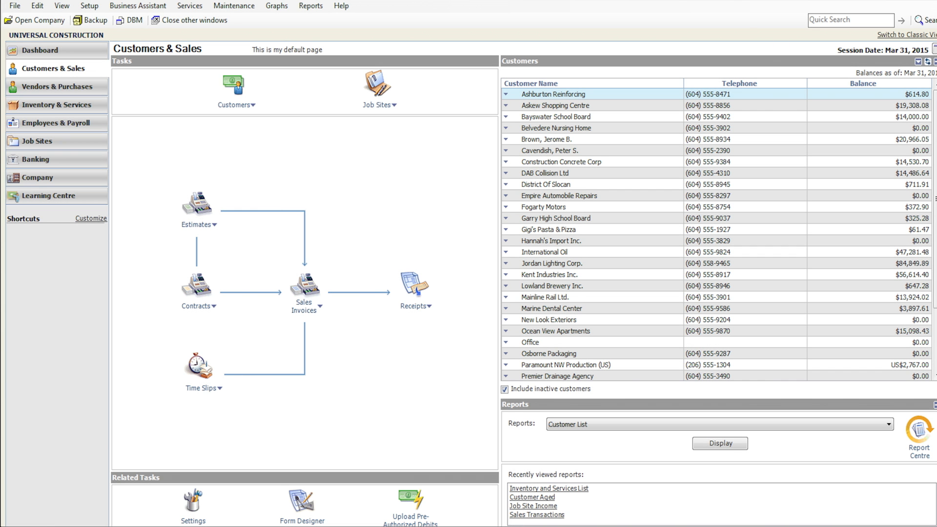
pyautogui.moveTo(54, 123)
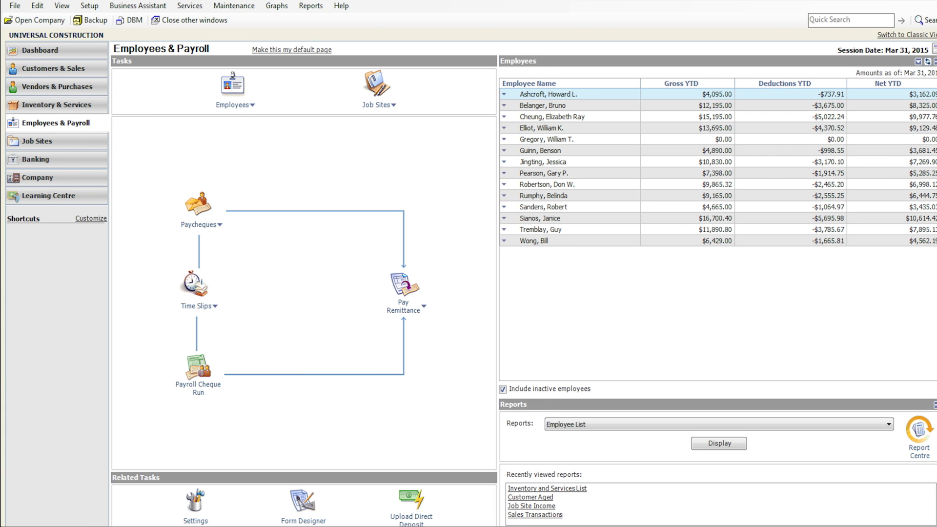
pyautogui.moveTo(232, 86)
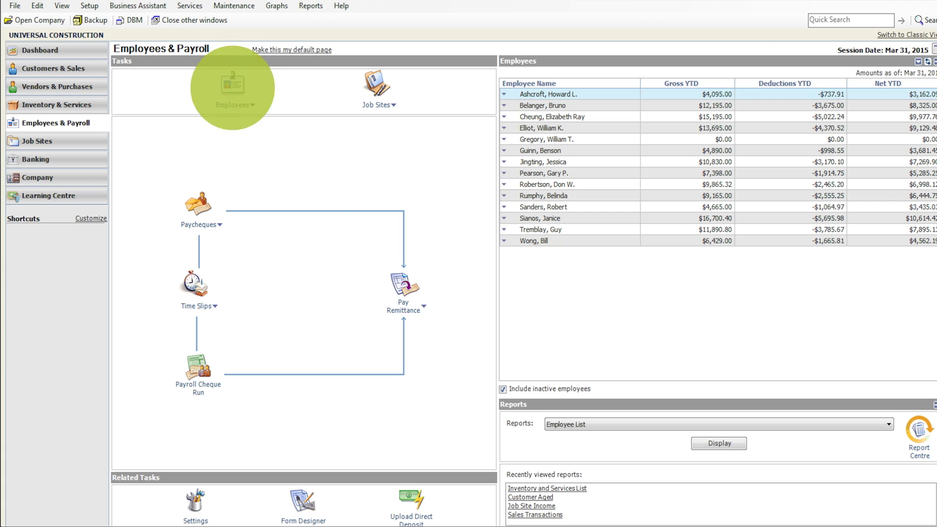
# - Open the fourth listed employee's record through Modify Employee to view personal details
pyautogui.click(234, 106)
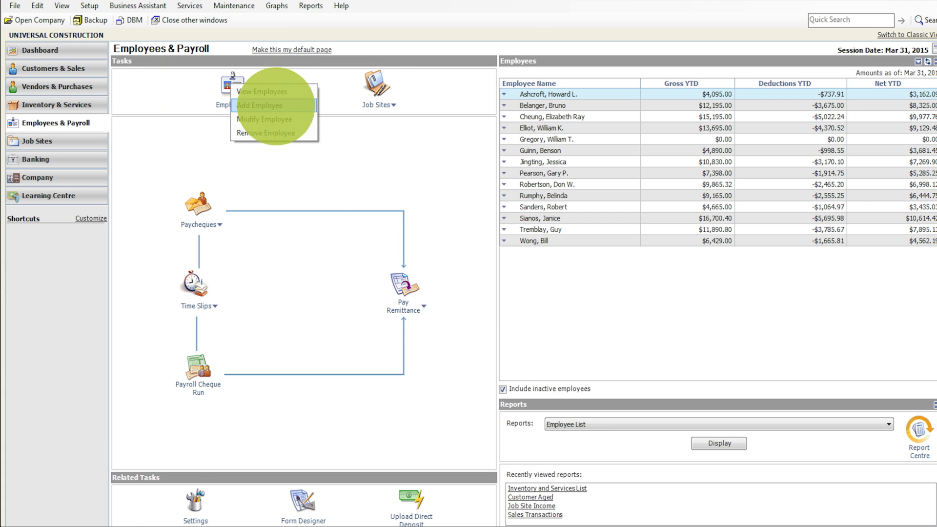
pyautogui.click(259, 106)
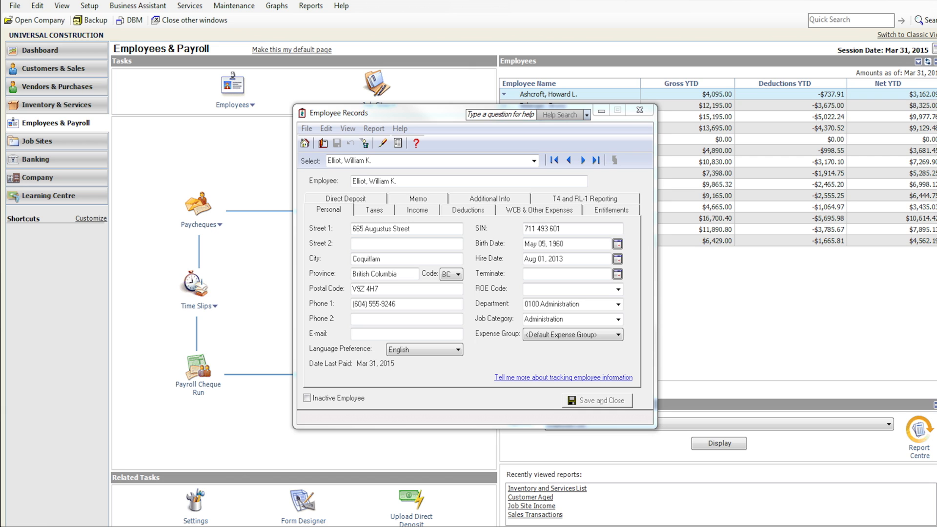
# - Review the Taxes, Income, Deductions, WCB & Other Expenses, Entitlements and T4/RL-1 tabs
pyautogui.click(373, 210)
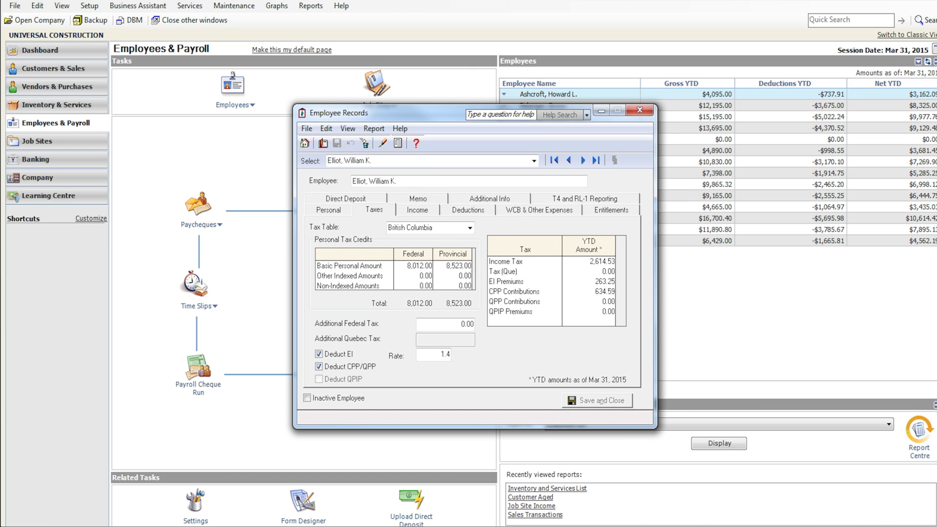
pyautogui.click(417, 210)
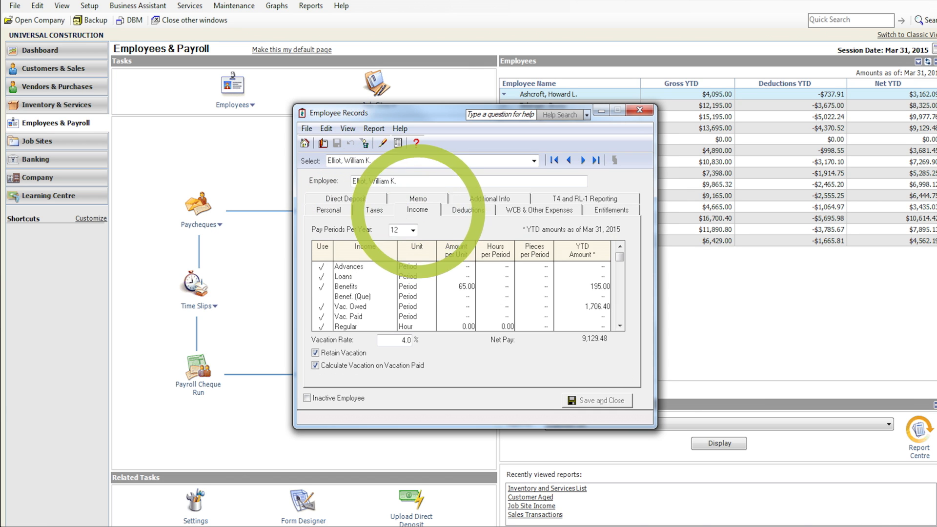
pyautogui.click(468, 210)
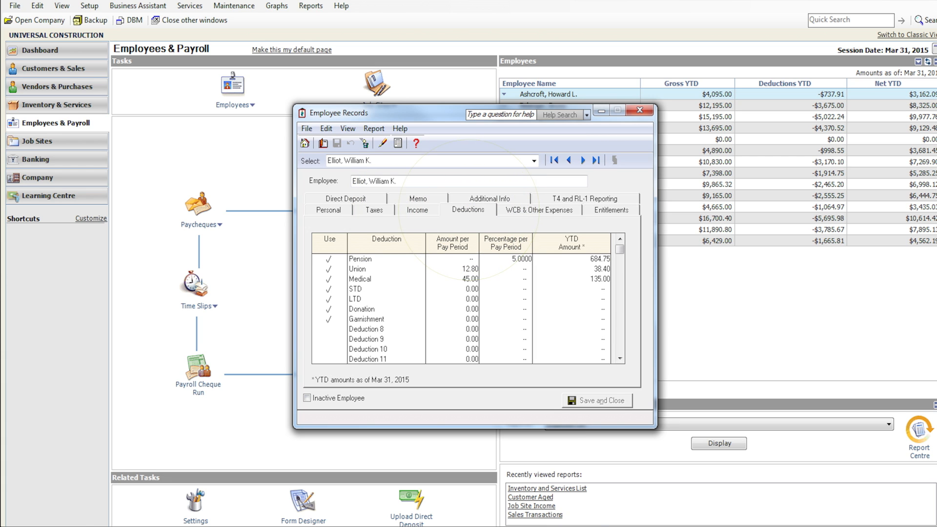
pyautogui.click(539, 210)
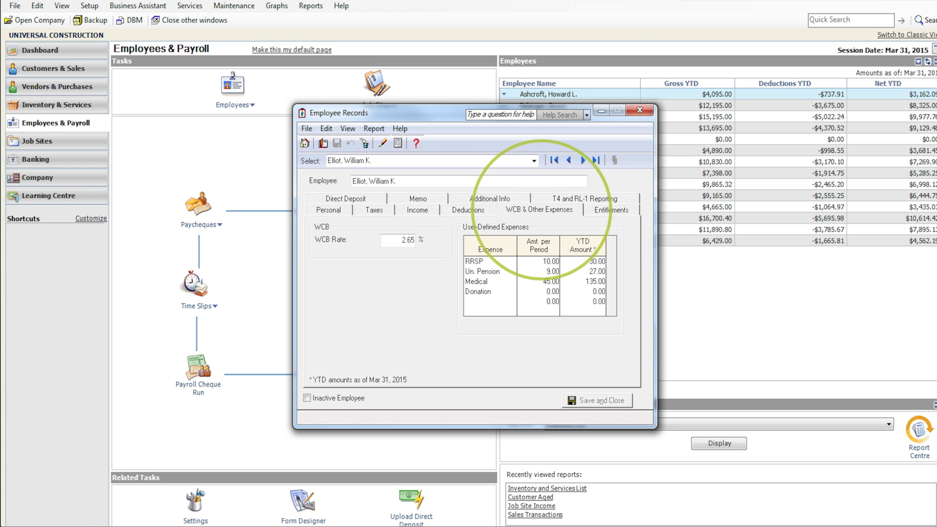
pyautogui.click(610, 210)
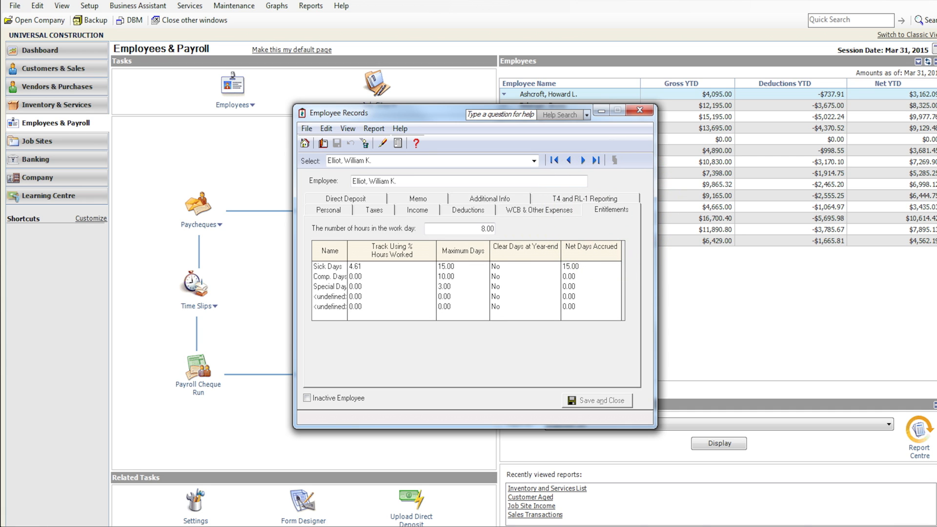
pyautogui.click(584, 199)
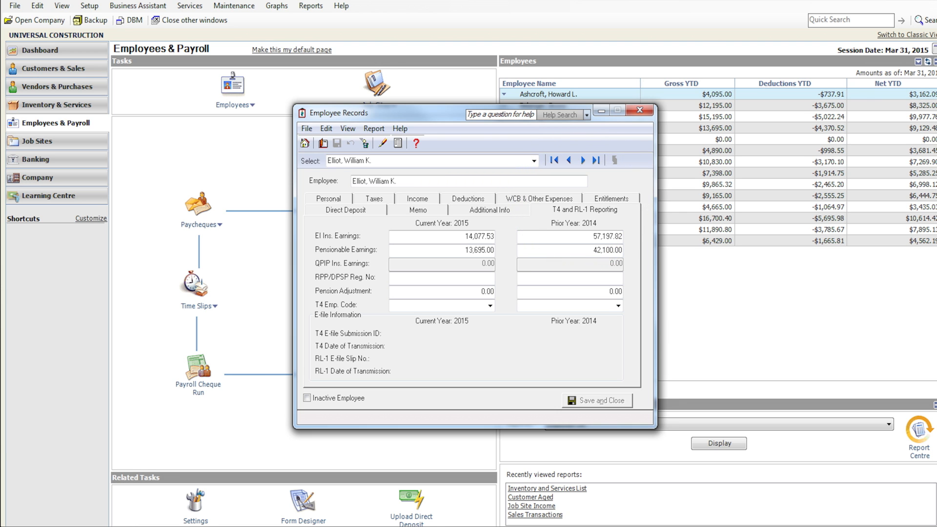
pyautogui.click(418, 210)
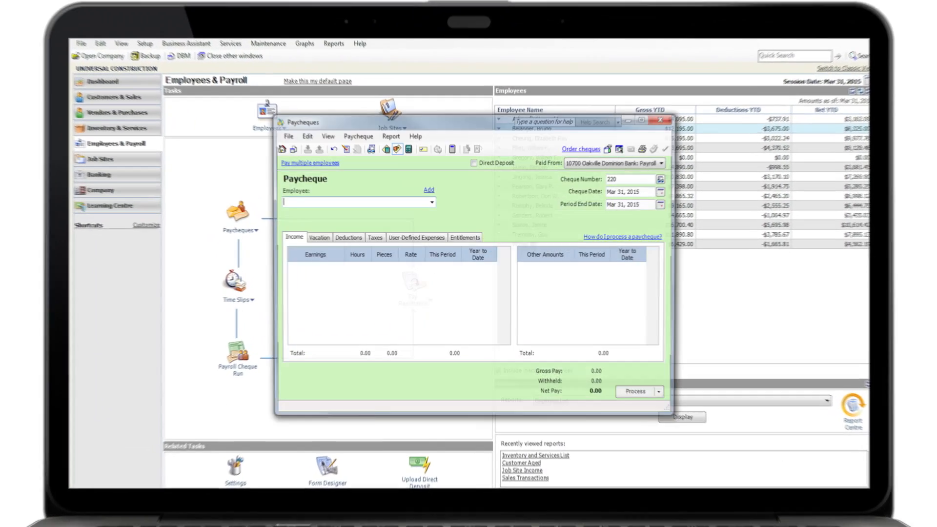
# - Select the second employee as the payee on a new paycheque
pyautogui.click(424, 190)
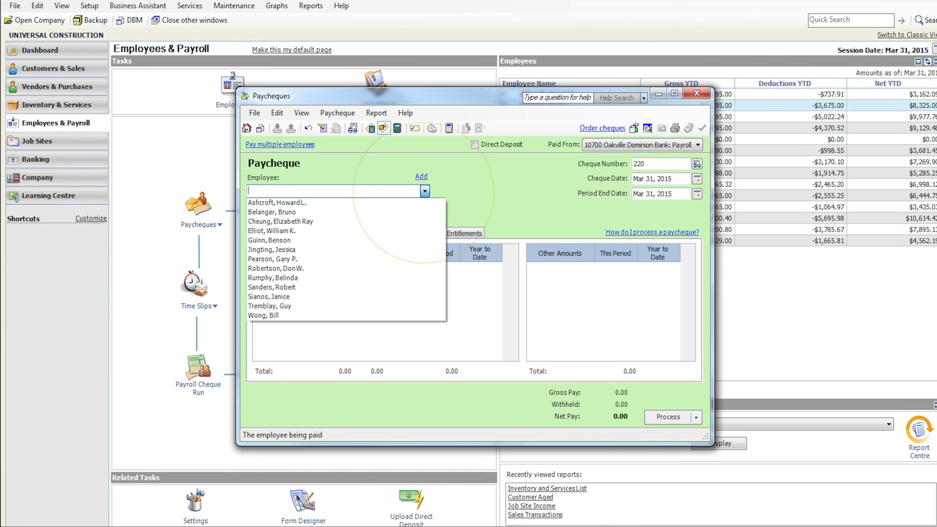
pyautogui.click(271, 212)
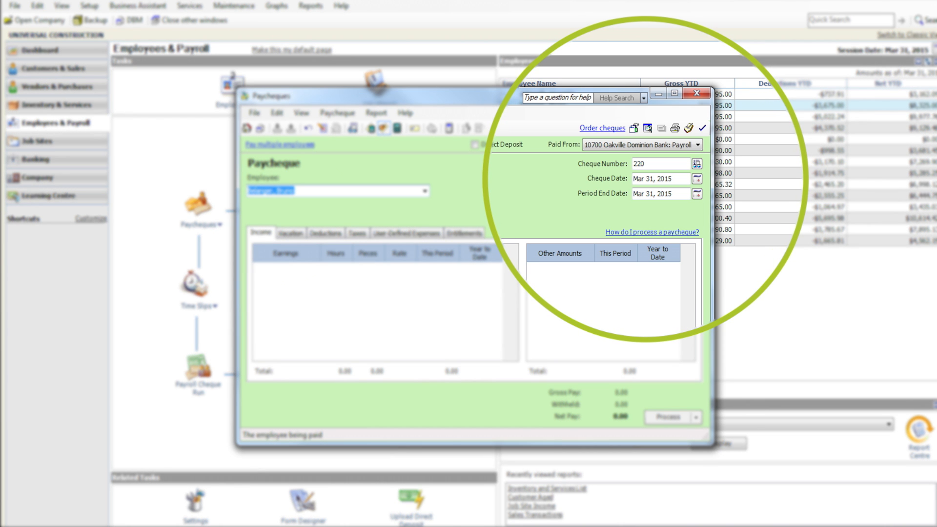
# - Load the 4,000.00 salary with 3,774.35 net pay and print the paycheque
pyautogui.click(335, 191)
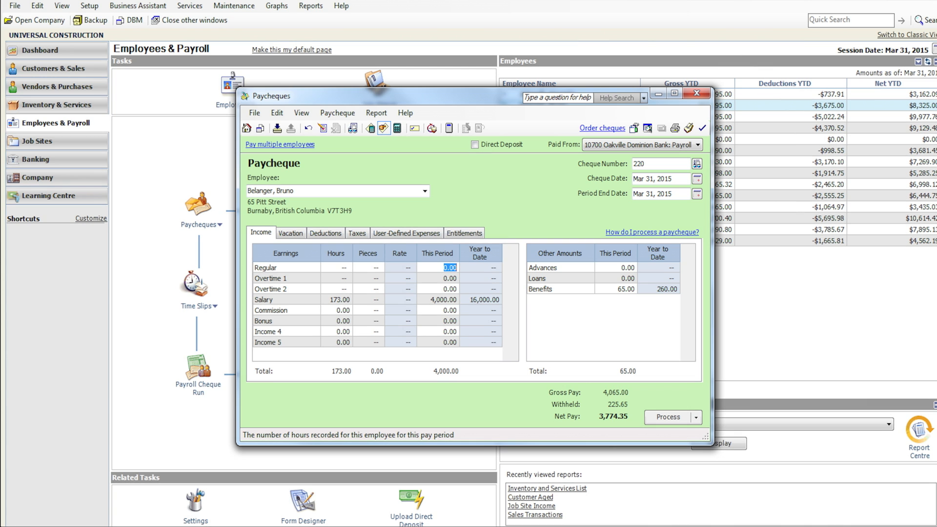
pyautogui.click(254, 113)
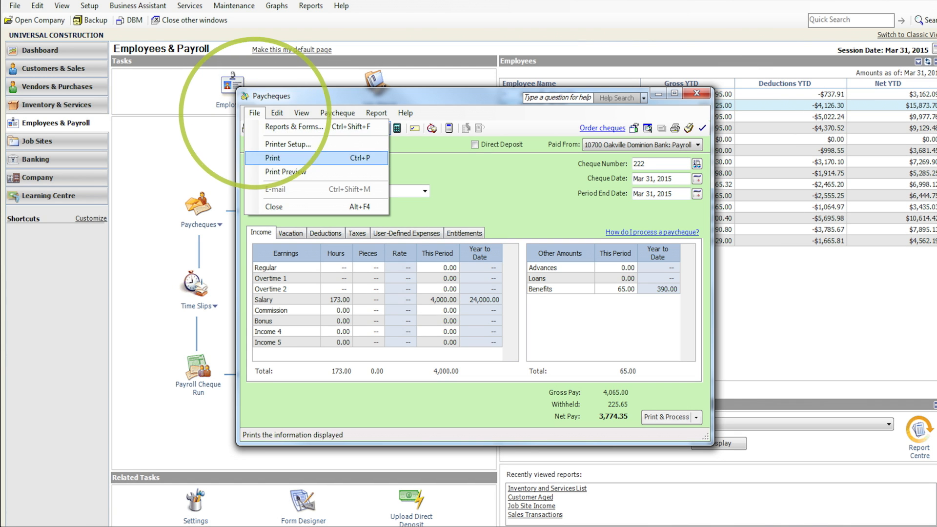
pyautogui.click(286, 173)
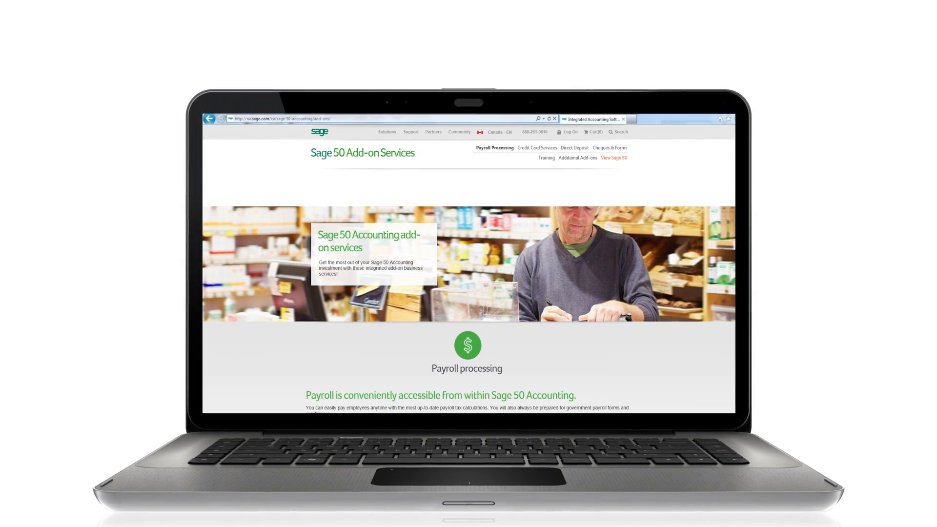
# - Scroll down to the in-house payroll, tax management and year-end filing details
pyautogui.scroll(-3)
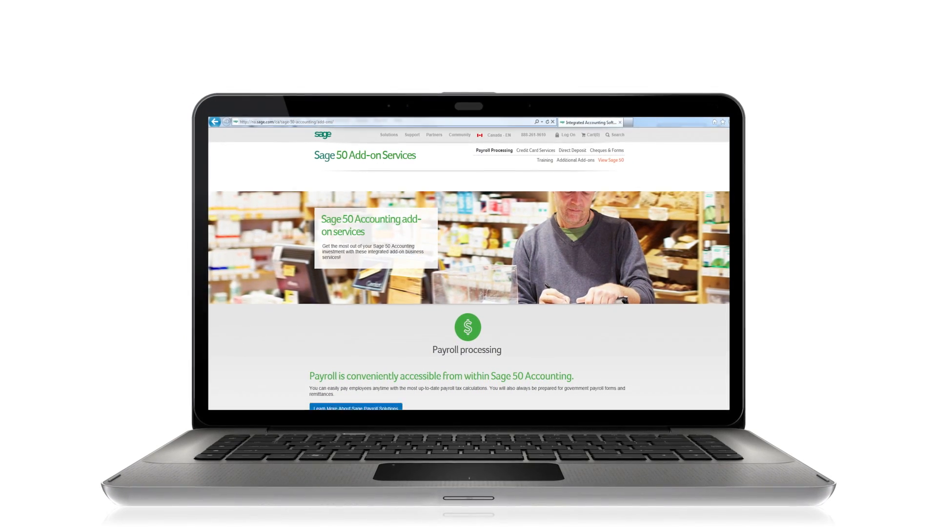
pyautogui.scroll(-3)
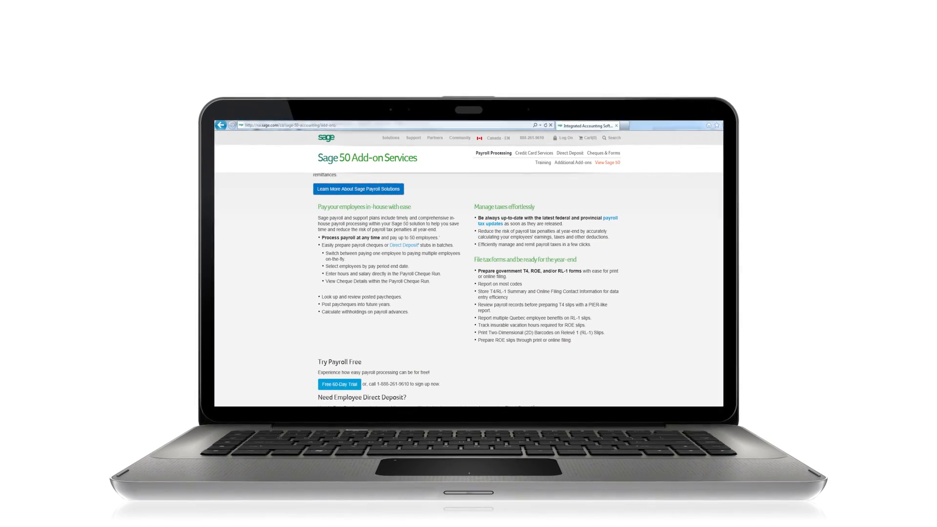